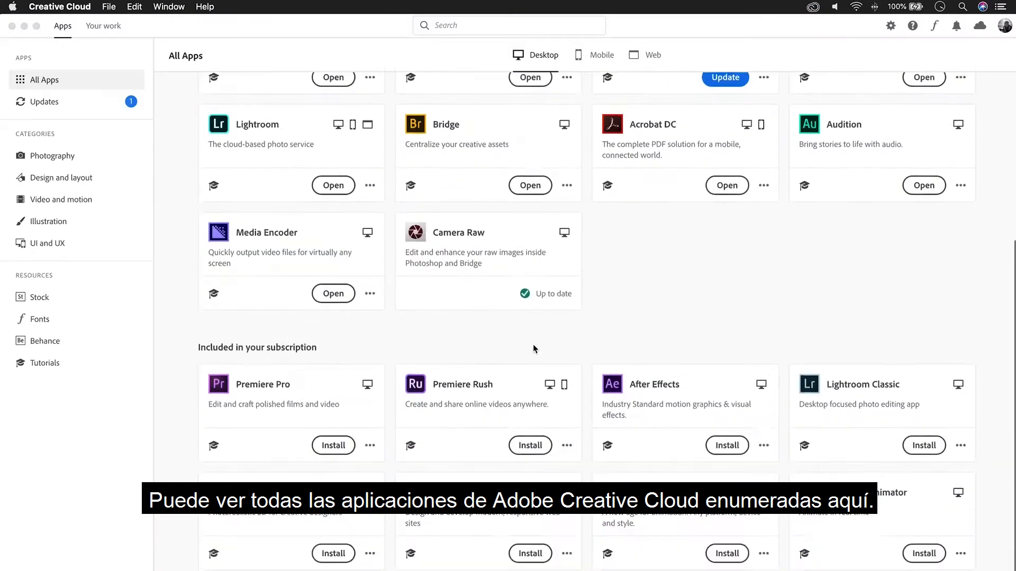
# - Scroll the app list and check which apps have updates available
pyautogui.scroll(-3)
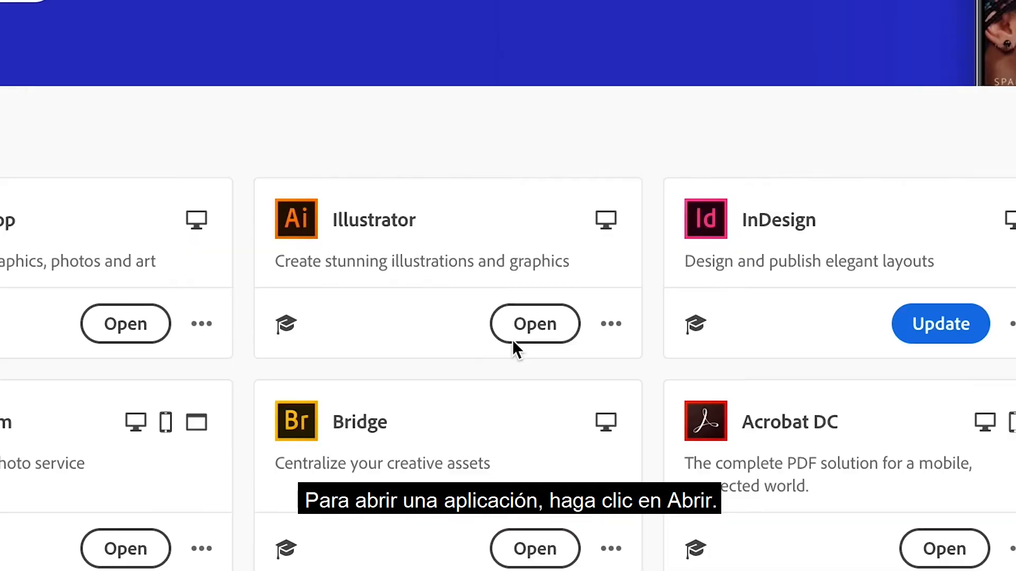
pyautogui.scroll(-3)
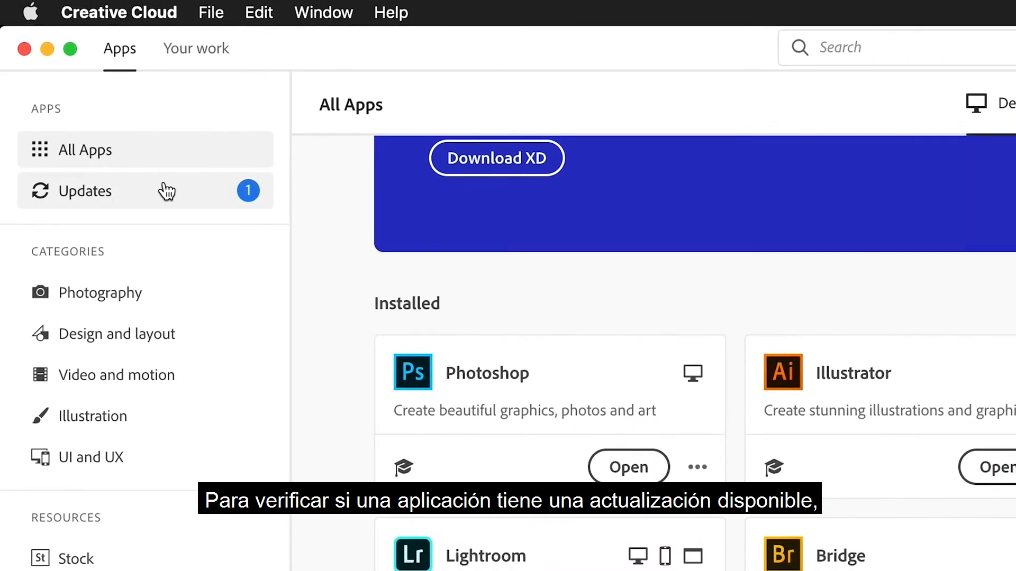
pyautogui.click(84, 191)
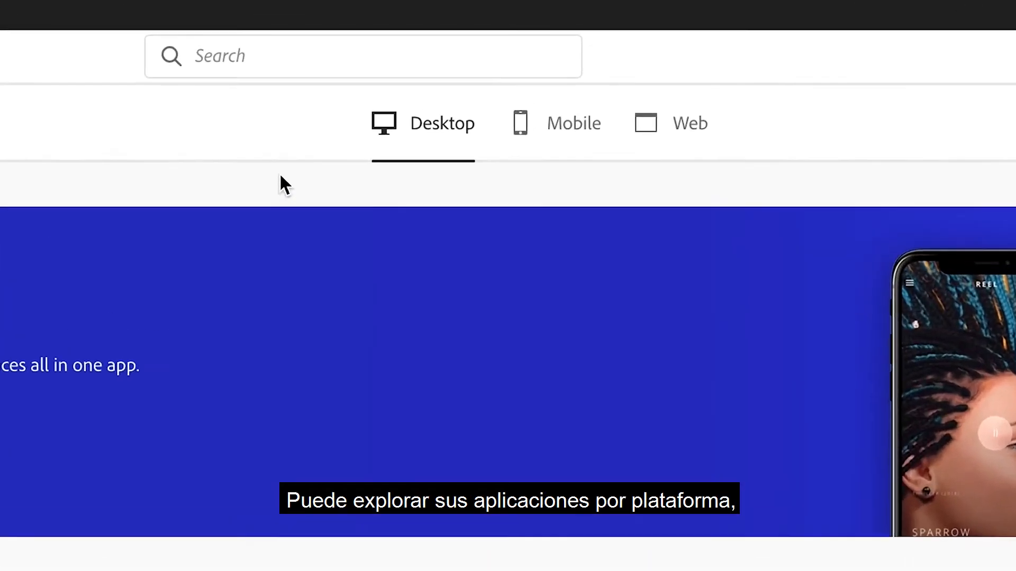
# - View the Web apps, then the Photography and Illustration categories
pyautogui.click(570, 128)
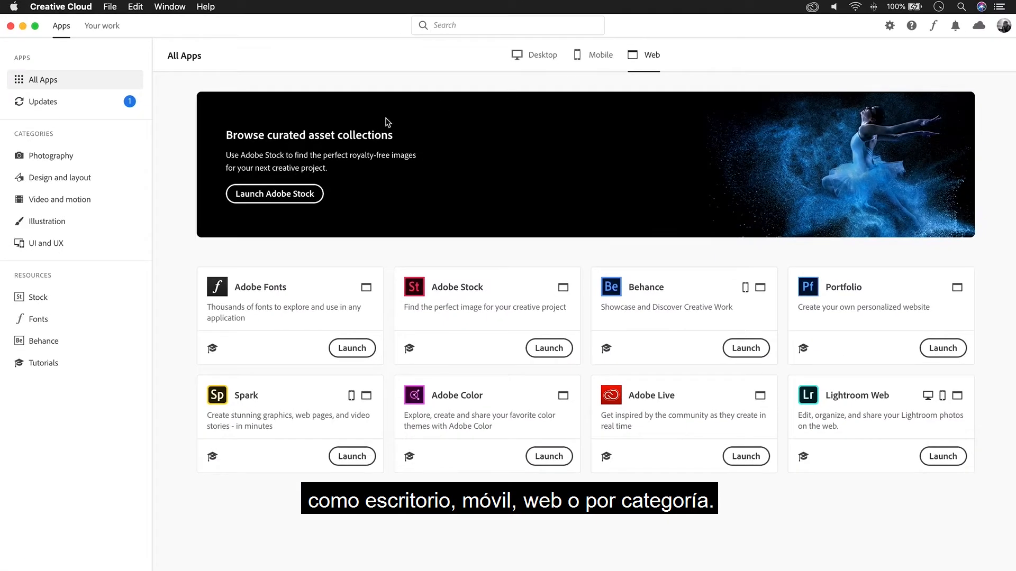
pyautogui.click(51, 155)
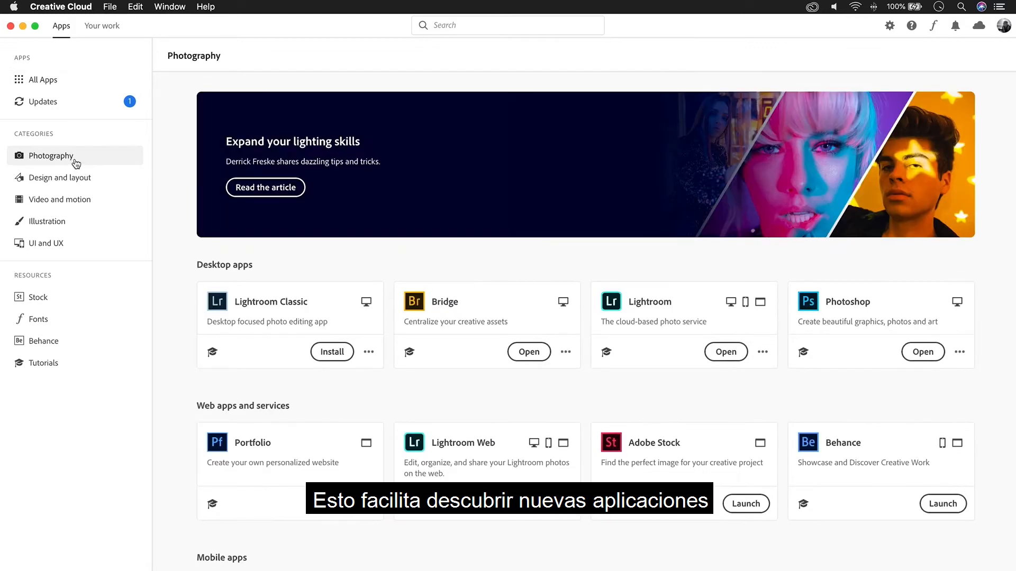
pyautogui.click(46, 221)
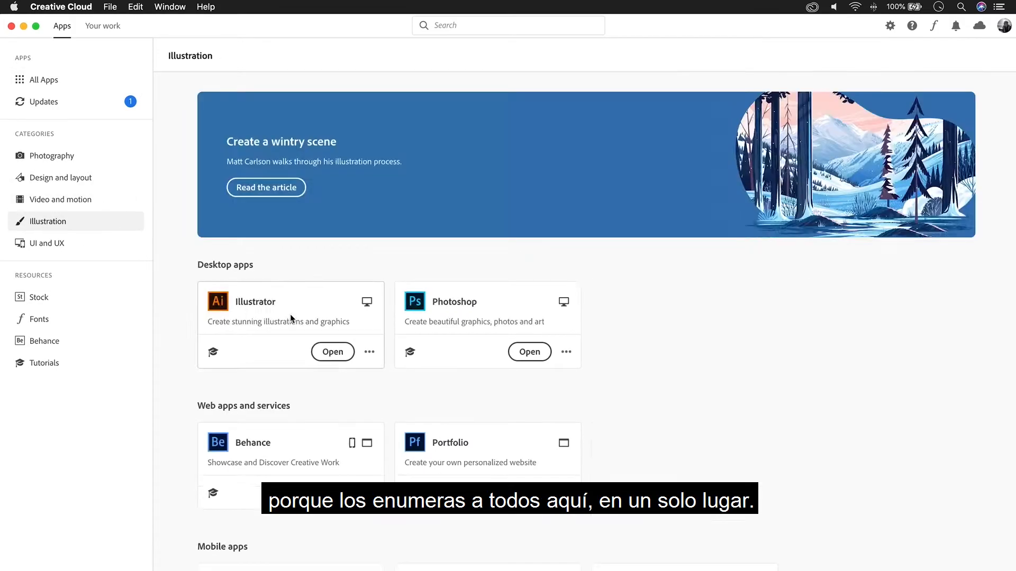
# - View Illustrator's detail page with its overview, features and tutorials
pyautogui.click(255, 302)
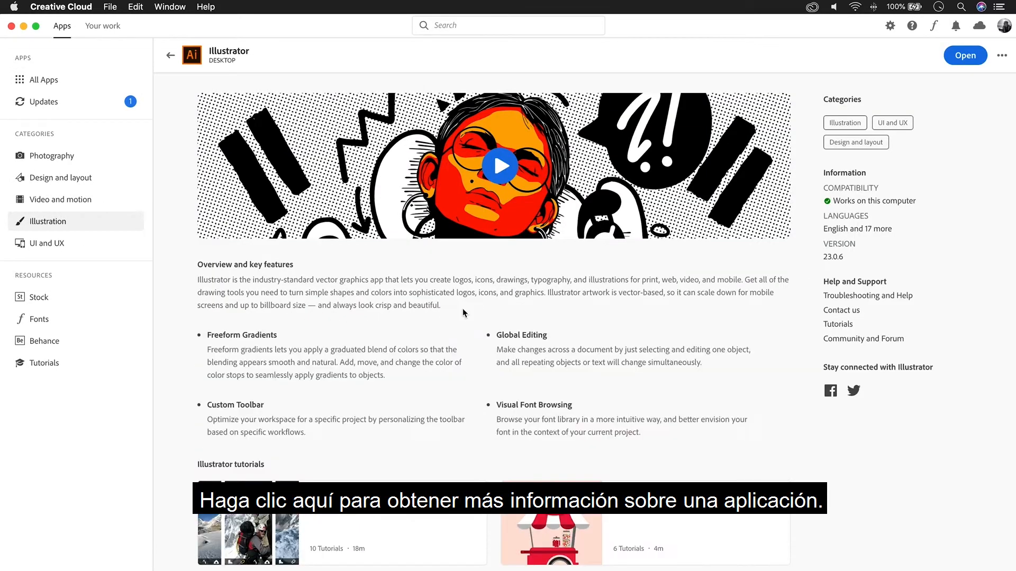
pyautogui.scroll(-3)
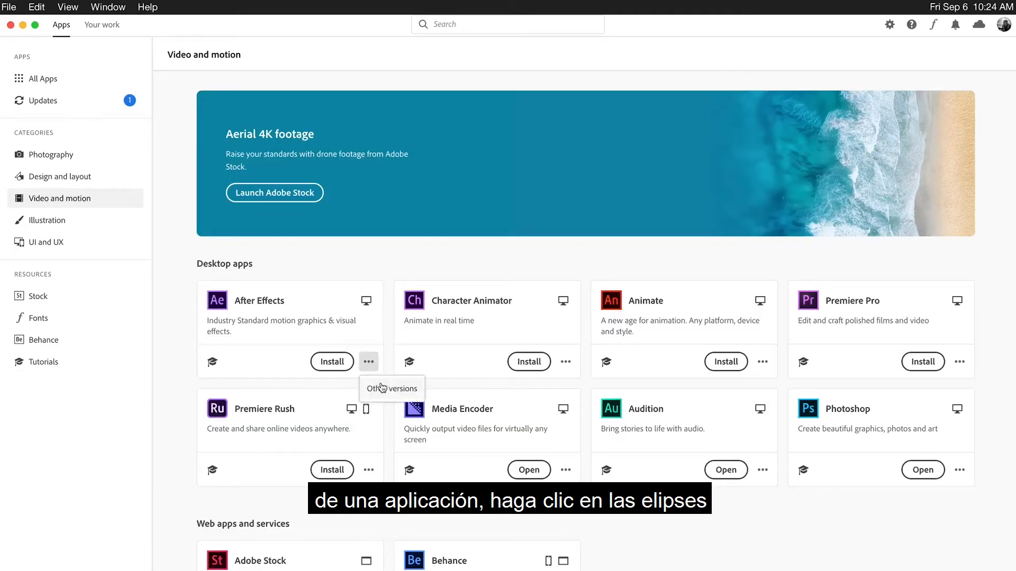
# - Check After Effects' other versions and return to the All Apps list
pyautogui.click(44, 78)
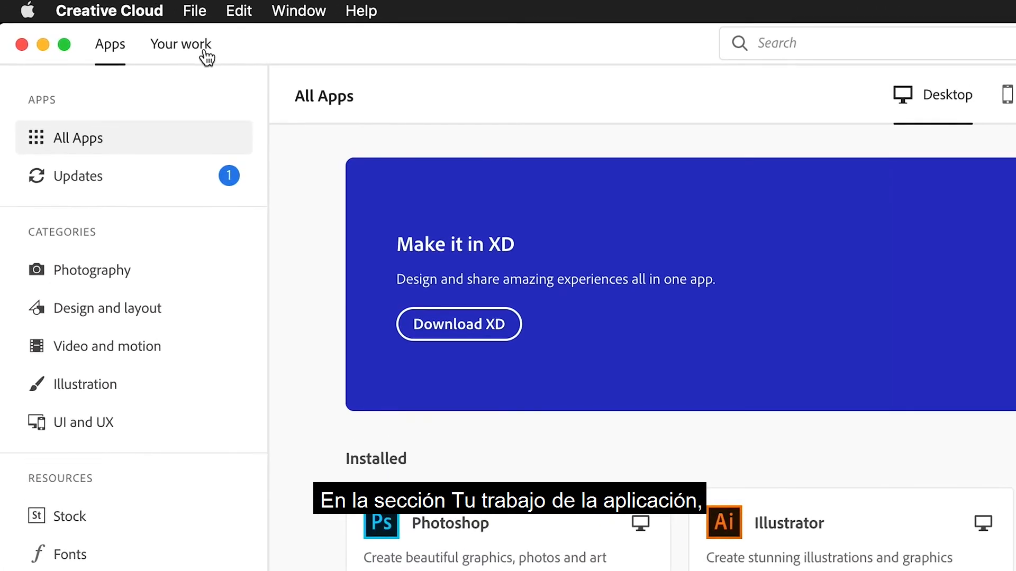
# - Show the Creative Cloud libraries in Your work, sorted by recent then alphabetically again
pyautogui.click(181, 44)
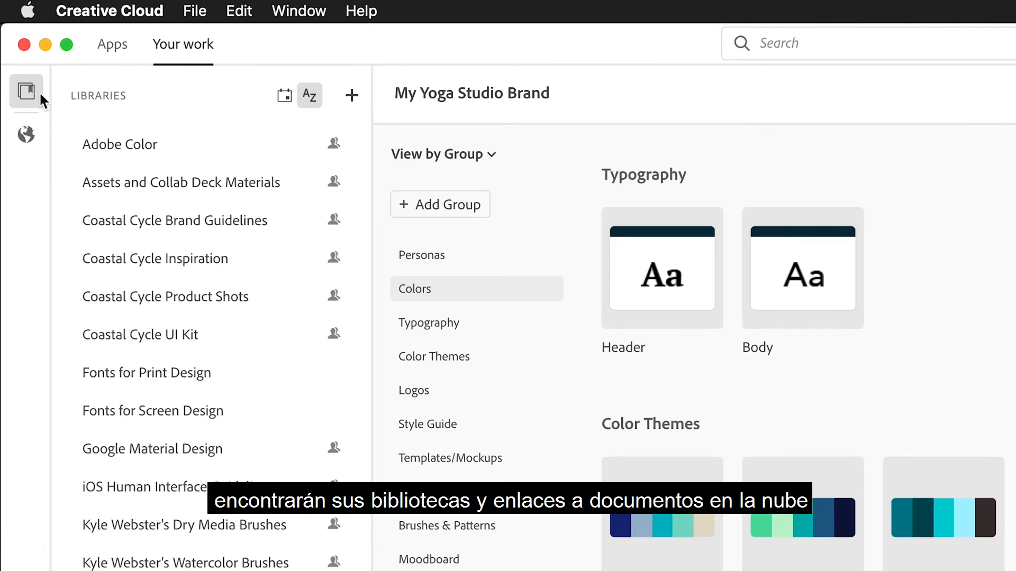
pyautogui.click(26, 134)
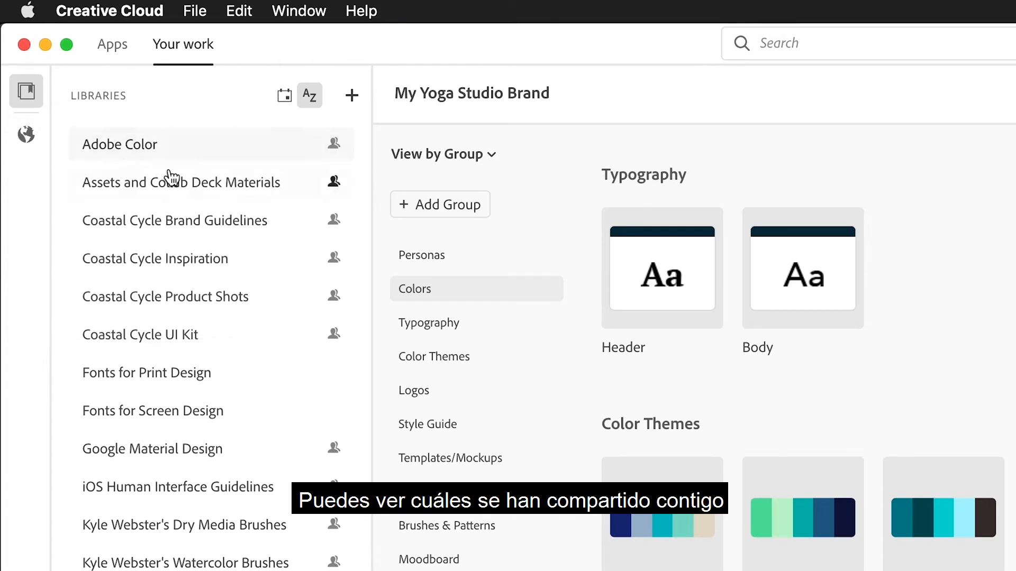
pyautogui.click(309, 95)
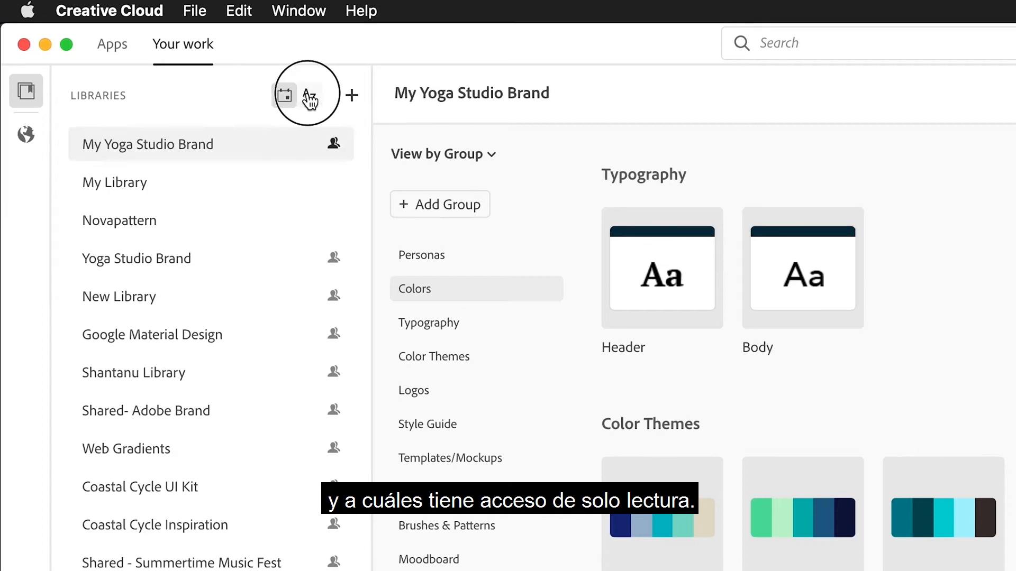
pyautogui.click(351, 95)
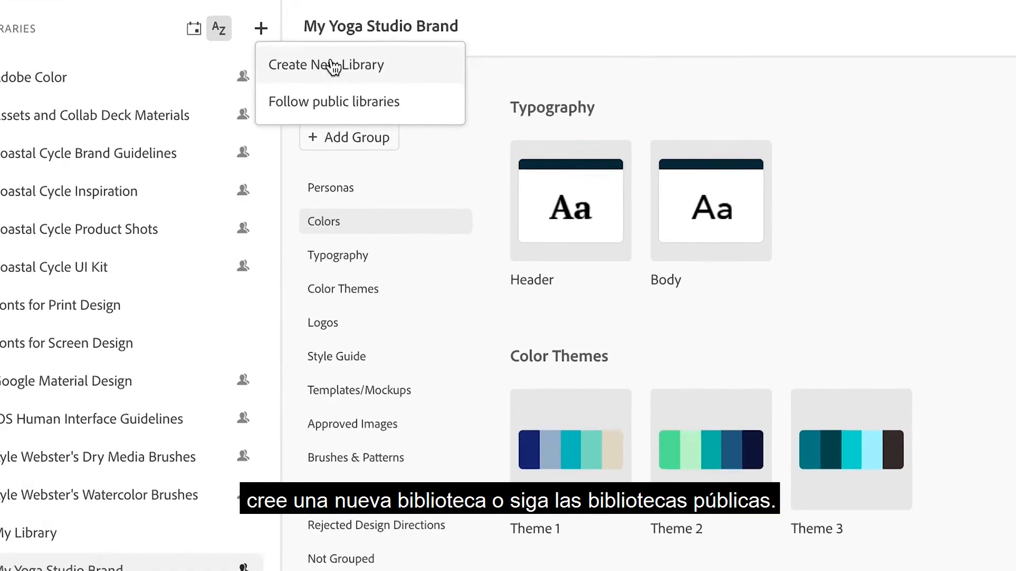
# - Create a new library and choose how its assets are grouped
pyautogui.click(327, 65)
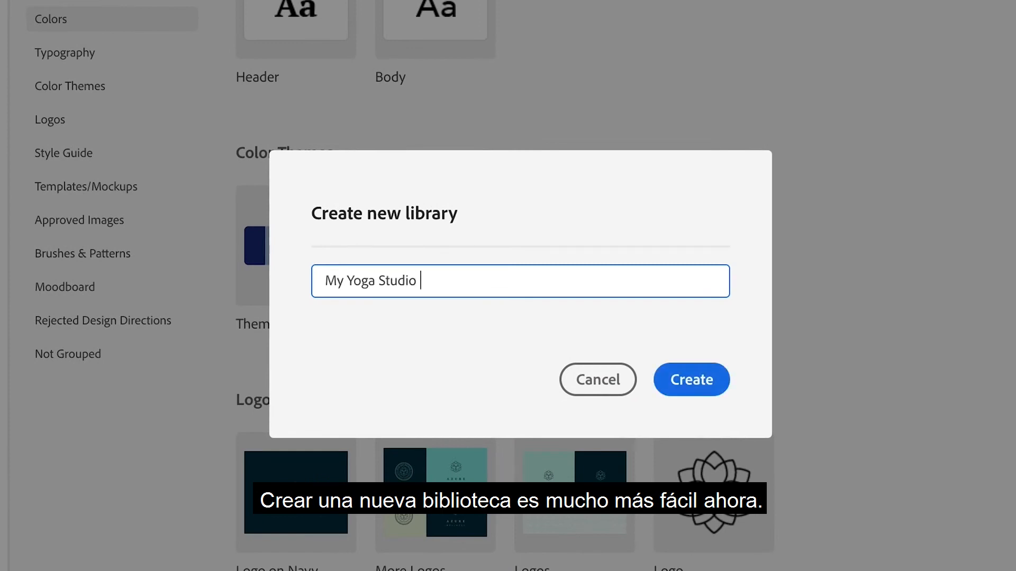
pyautogui.click(691, 380)
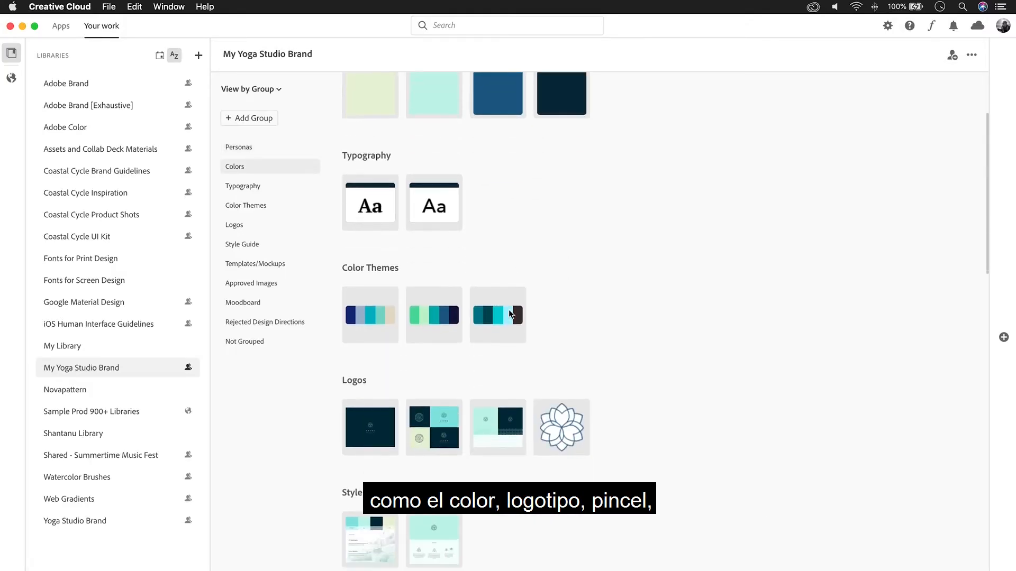
pyautogui.click(249, 88)
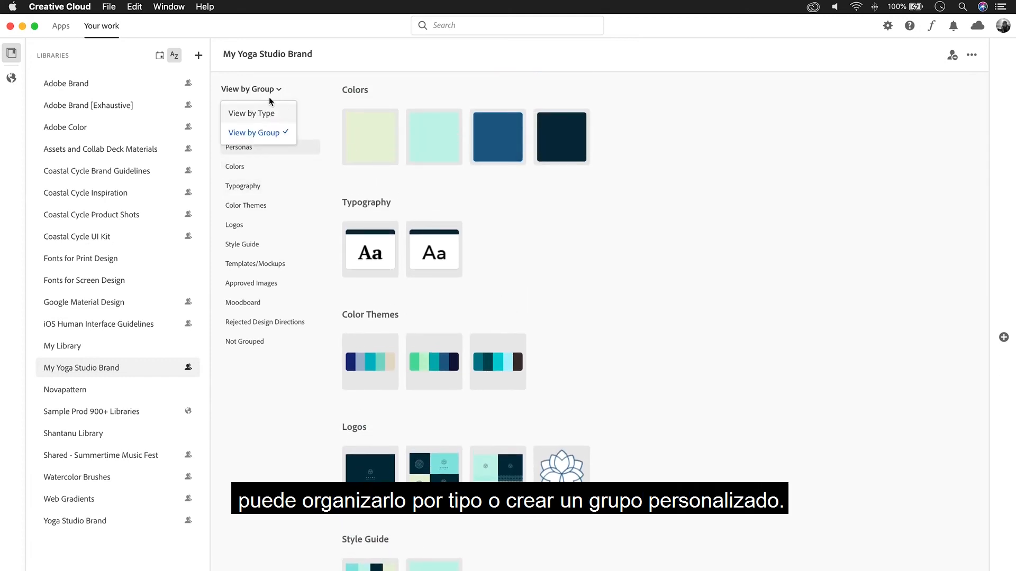